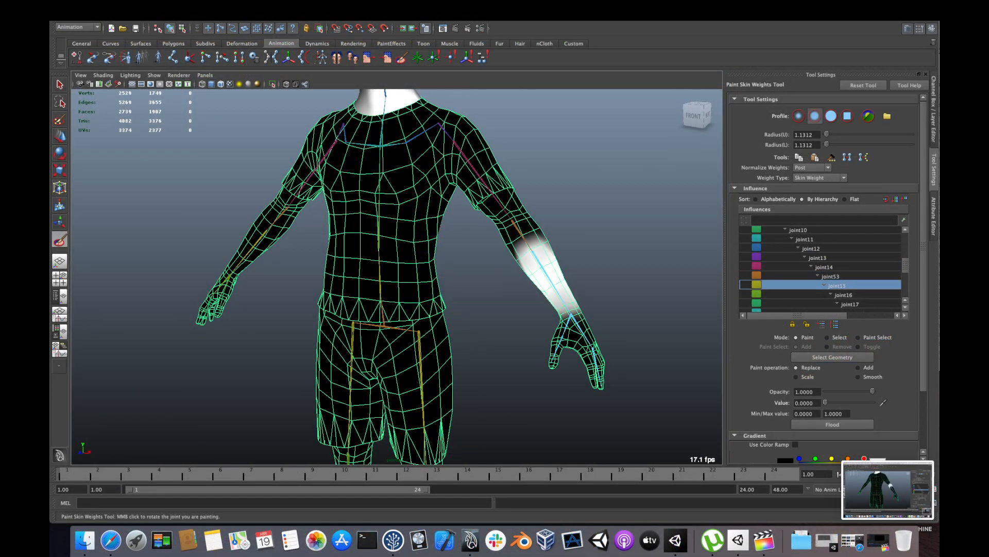
Step: Switch to the Player.fbx model in Maya with the Paint Skin Weights Tool active
click(844, 295)
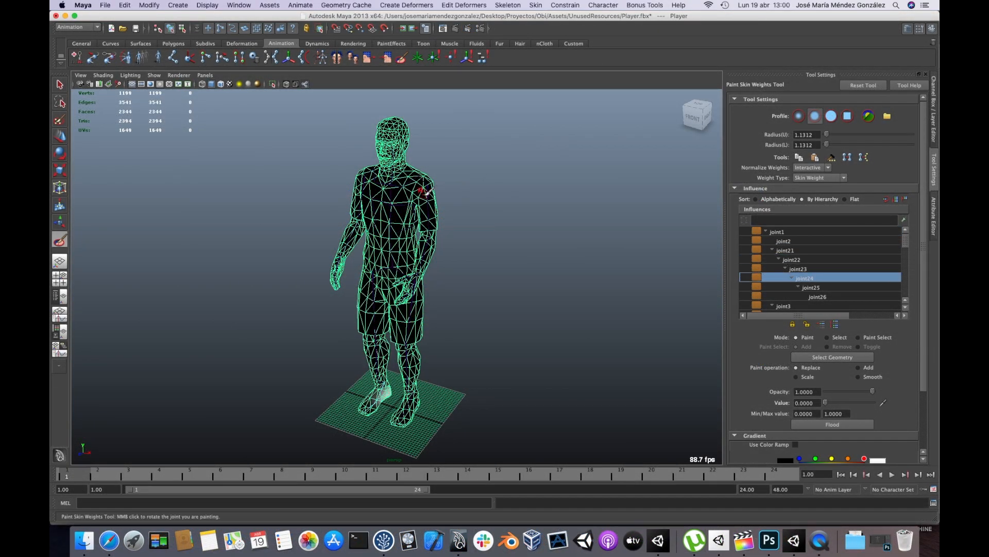
Step: Reach the Obi Softbody entry under GameObject > 3D Object > Obi in Unity
click(60, 84)
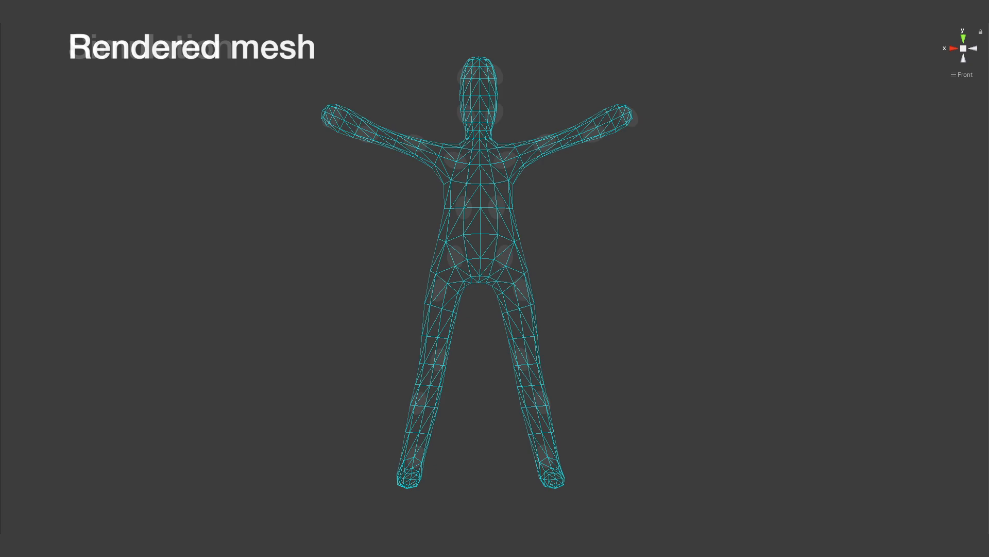
click(187, 5)
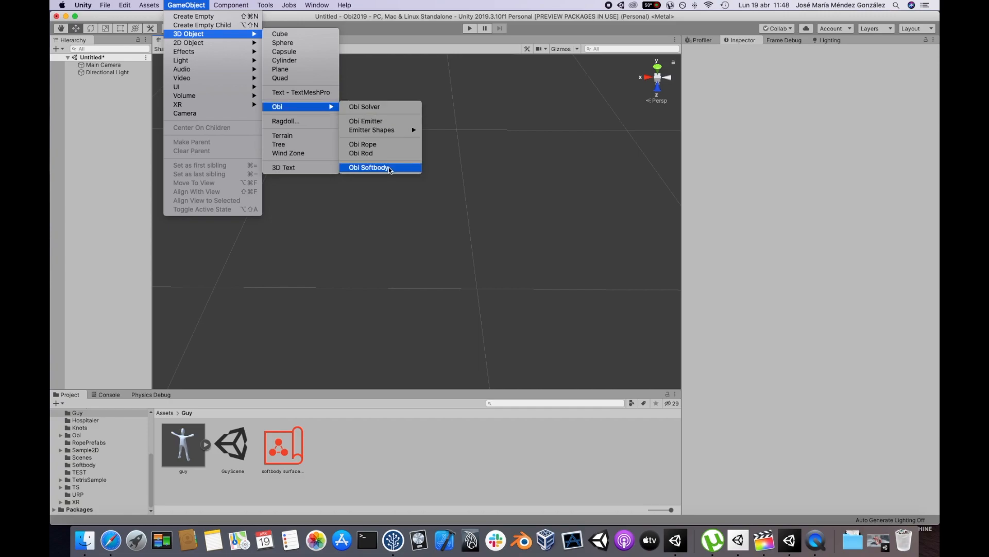
Step: Create the Obi Softbody, regenerate the Dragon blueprint's particles and bind the red dragon skin
click(369, 167)
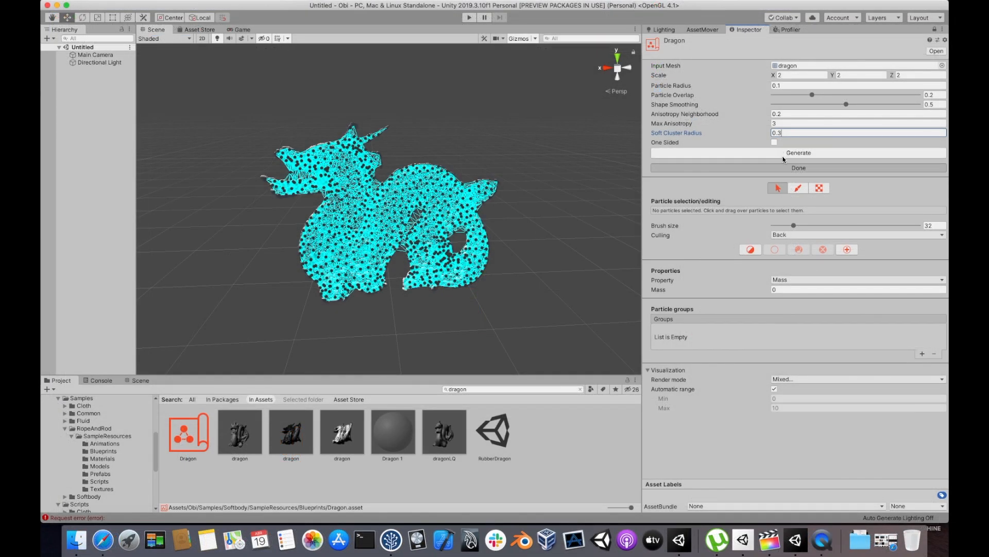
click(798, 152)
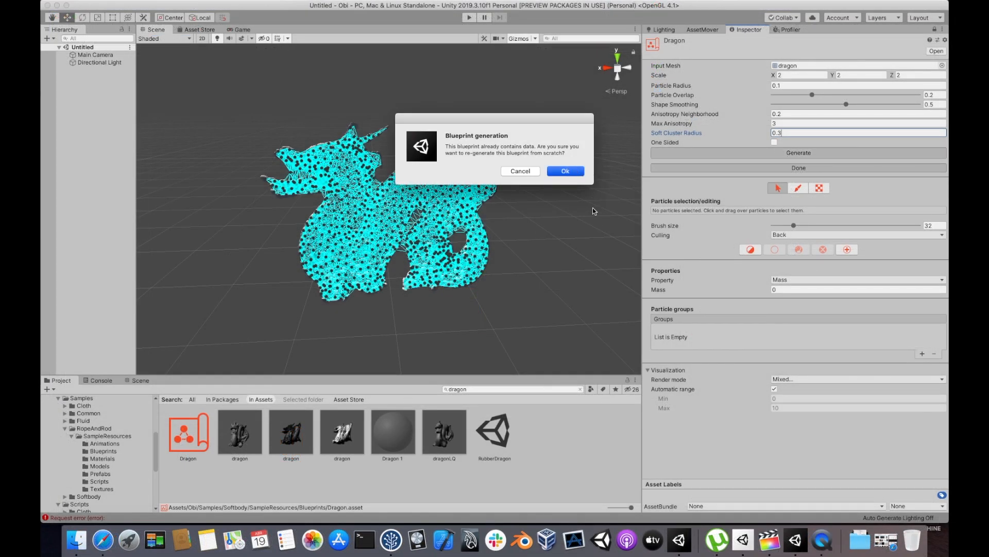
click(564, 171)
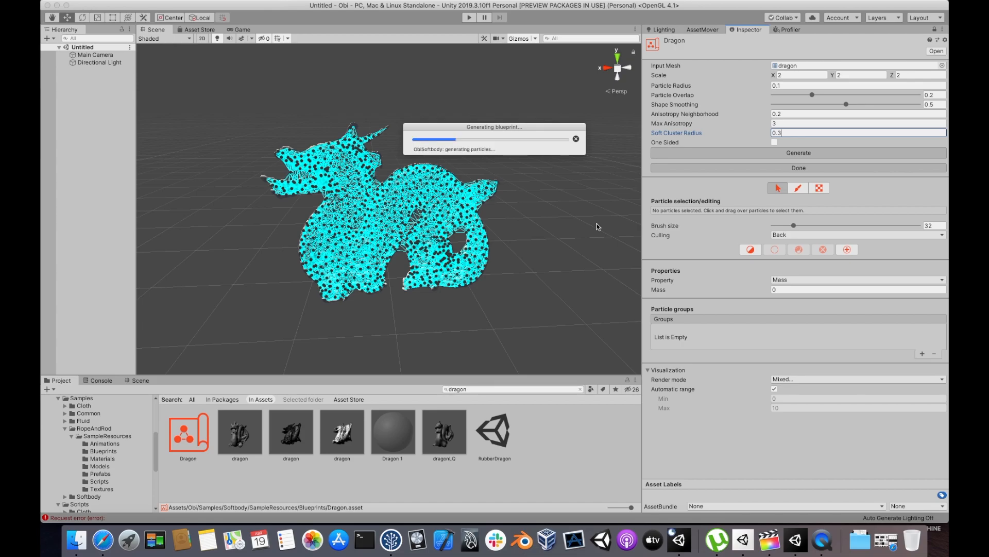
click(469, 18)
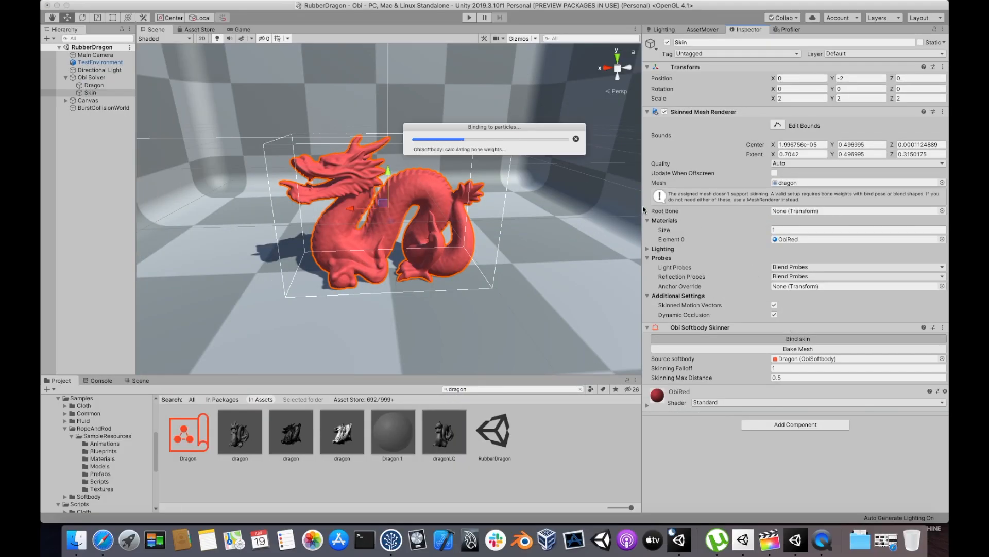
Step: Run the scene and drag the blue dragon softbody around the room to test deformation
click(467, 17)
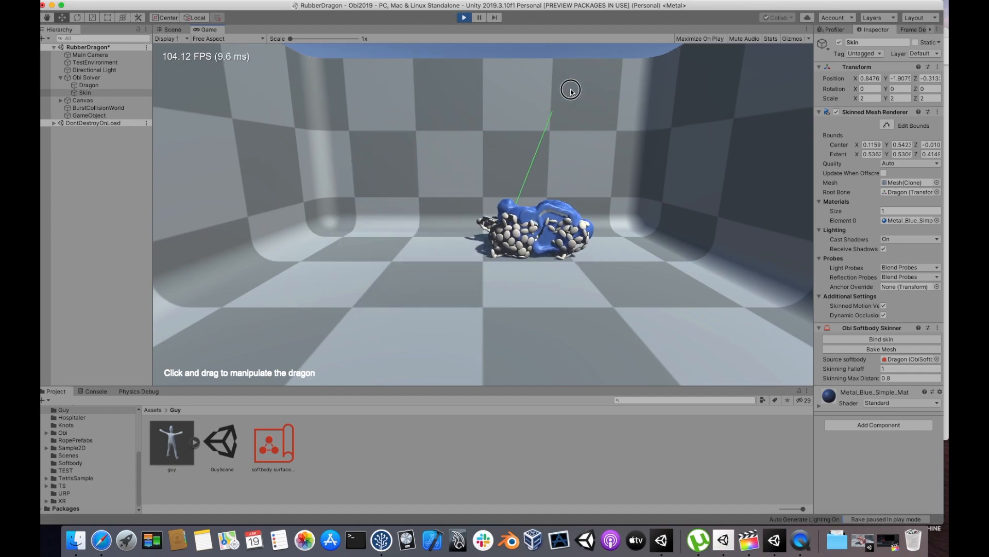
Step: Inspect the blue dragon, green dragon and barrel skinners, then the shared Obi Softbody's deformation settings
click(470, 18)
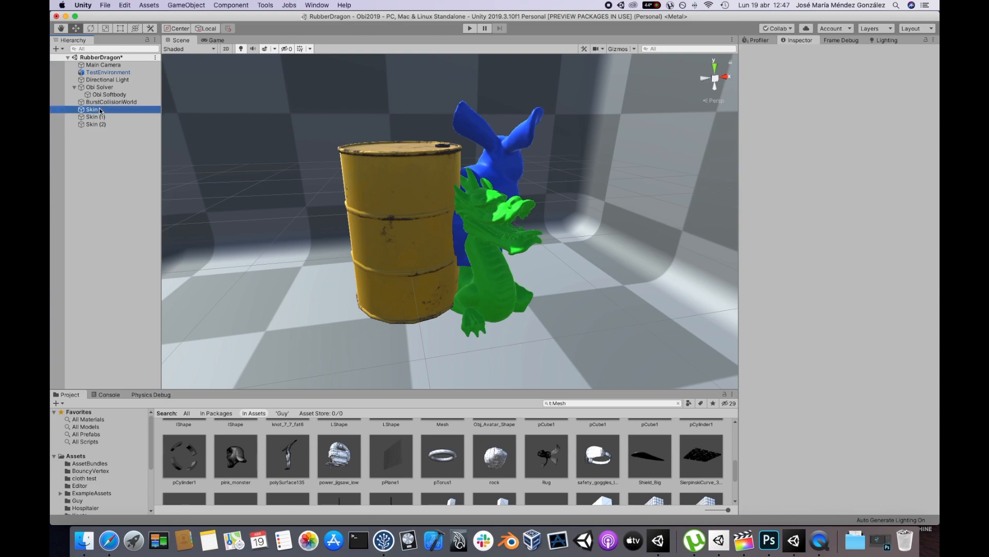
click(94, 117)
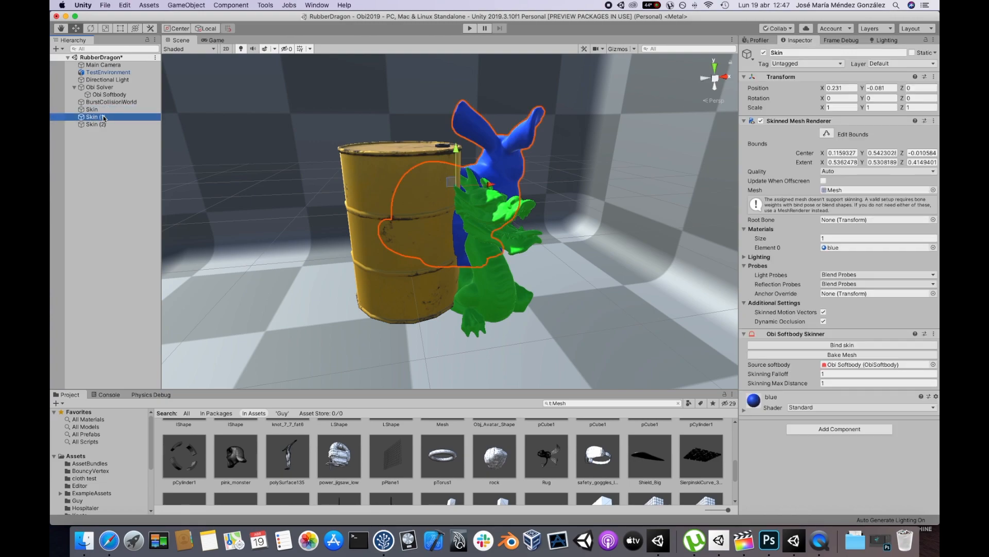
click(94, 125)
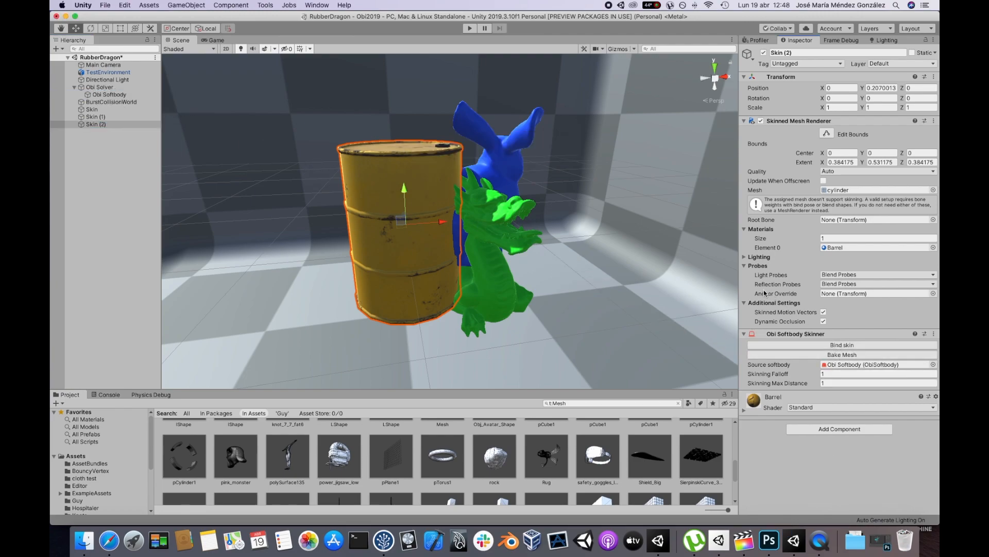
click(109, 93)
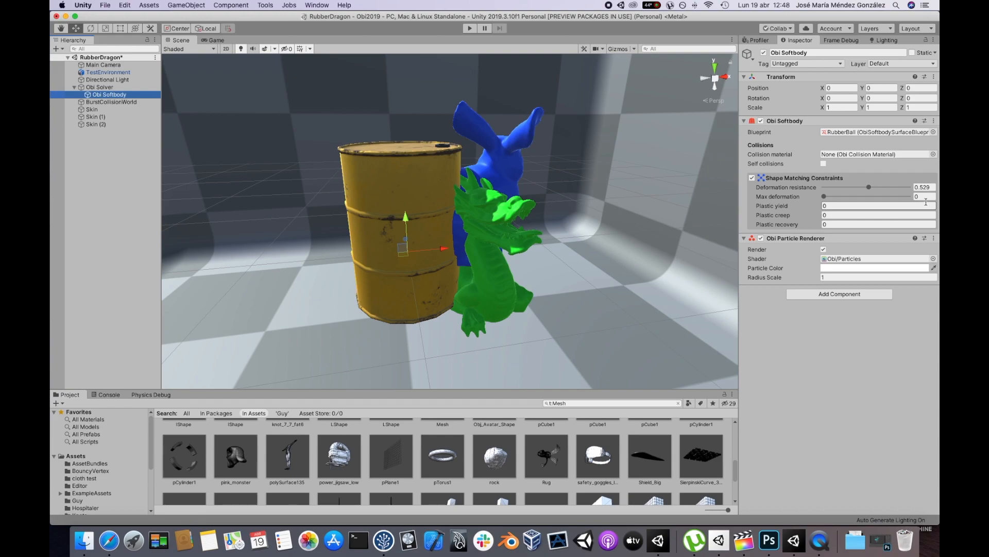